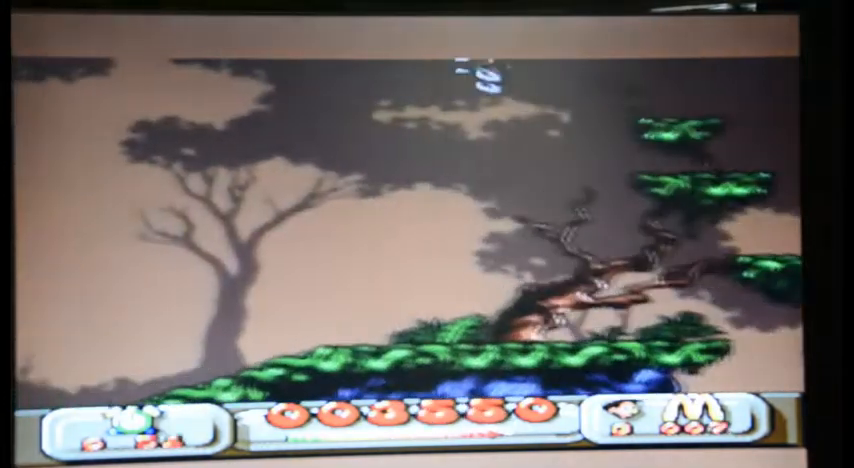
key(right)
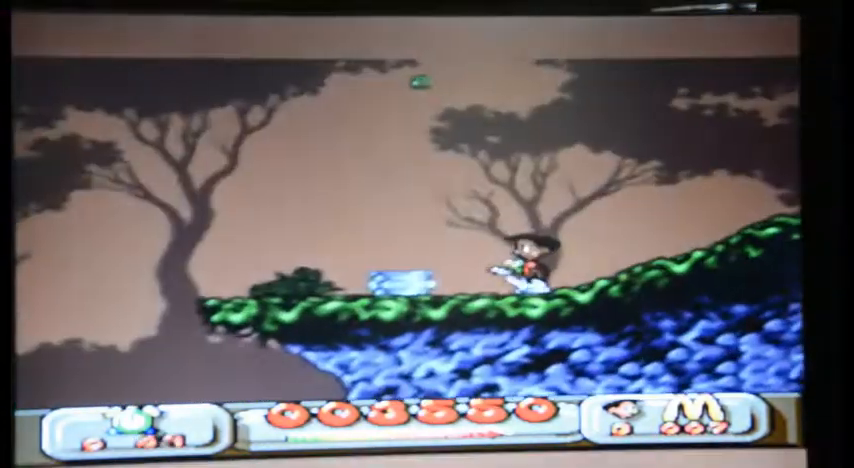